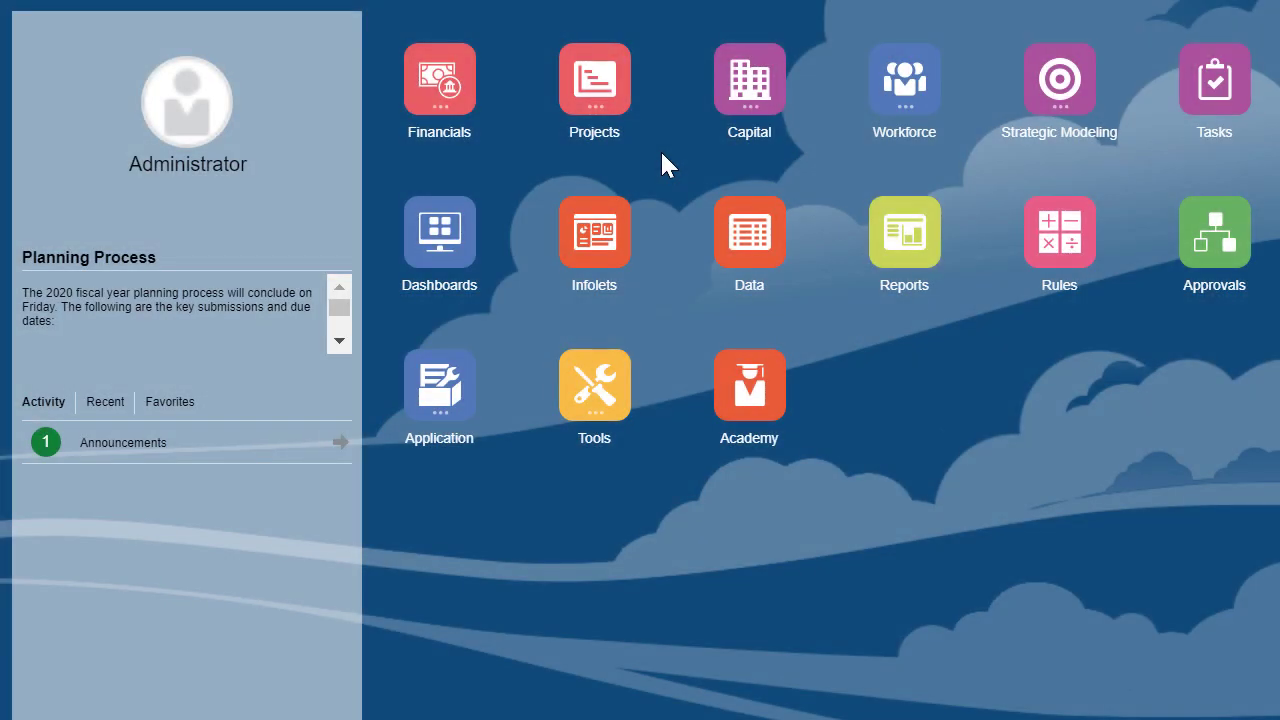
Expand the Projects card to reveal Project Summary, Expense, Revenue and Analysis.
left_click(593, 78)
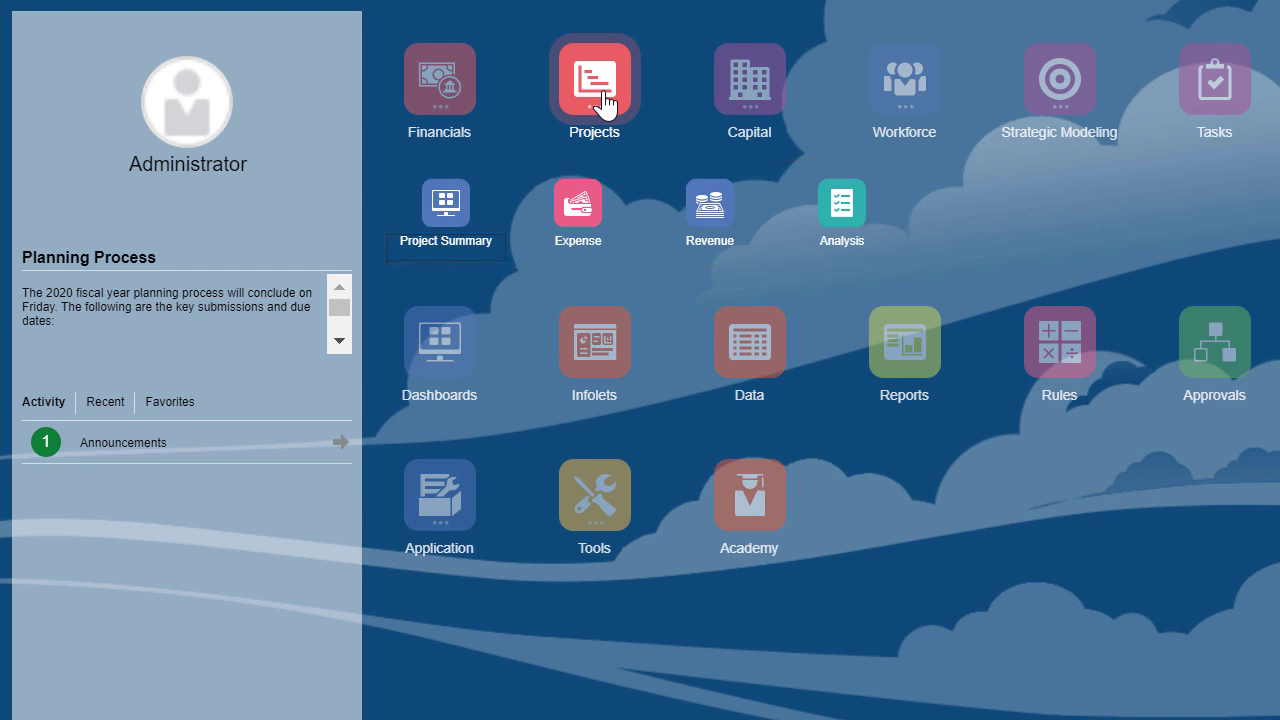
mouse_move(445, 200)
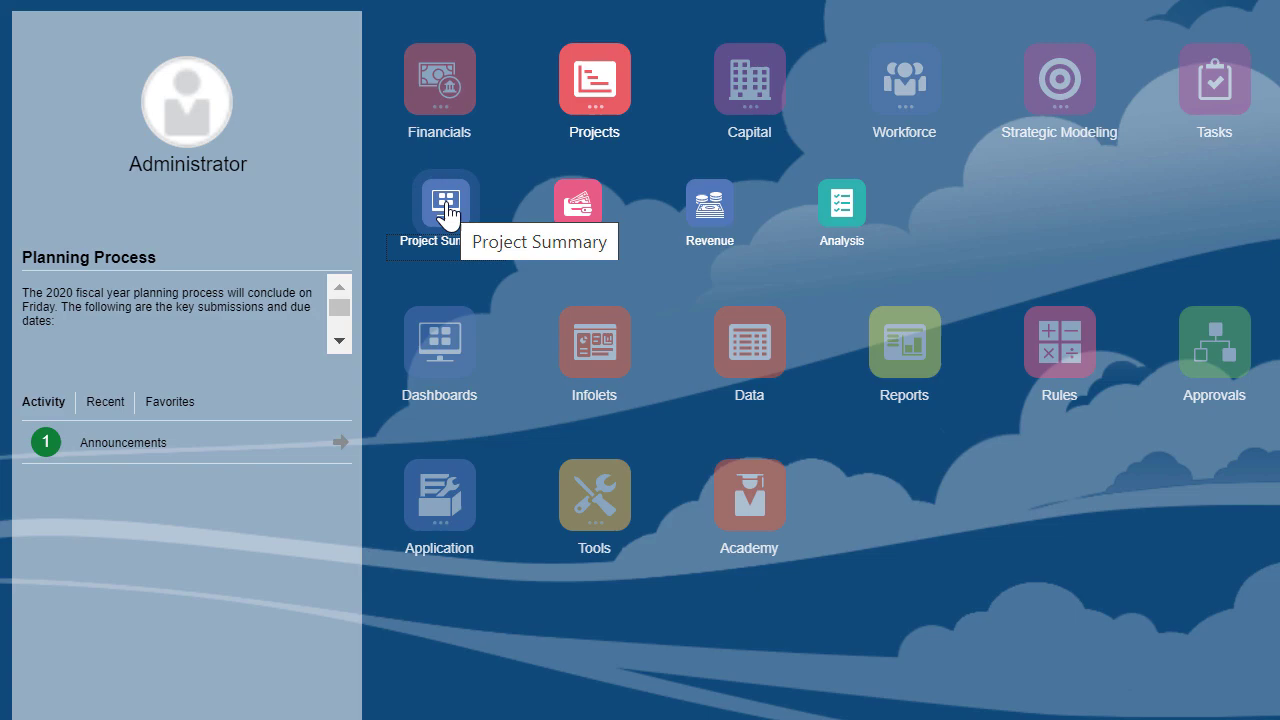
View Contract and Indirect Projects Overview dashboards, then Capital Projects Overview for project T6.
left_click(444, 195)
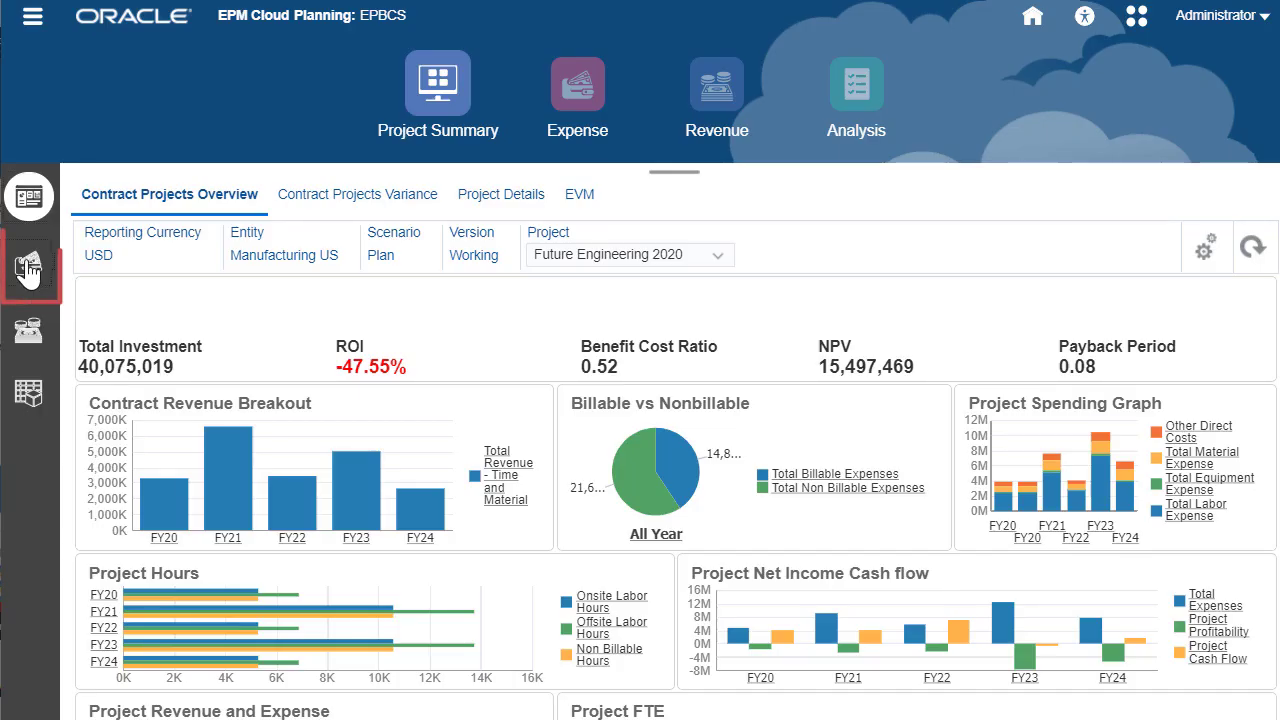
left_click(28, 266)
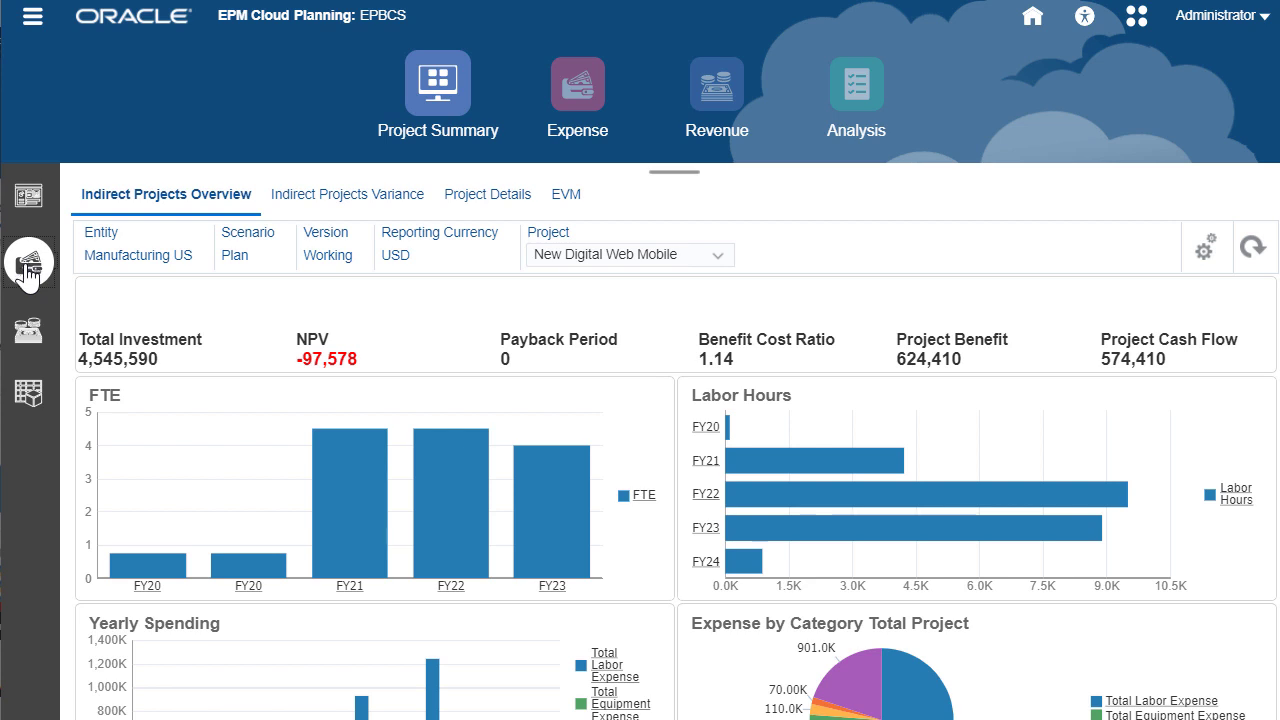
left_click(29, 264)
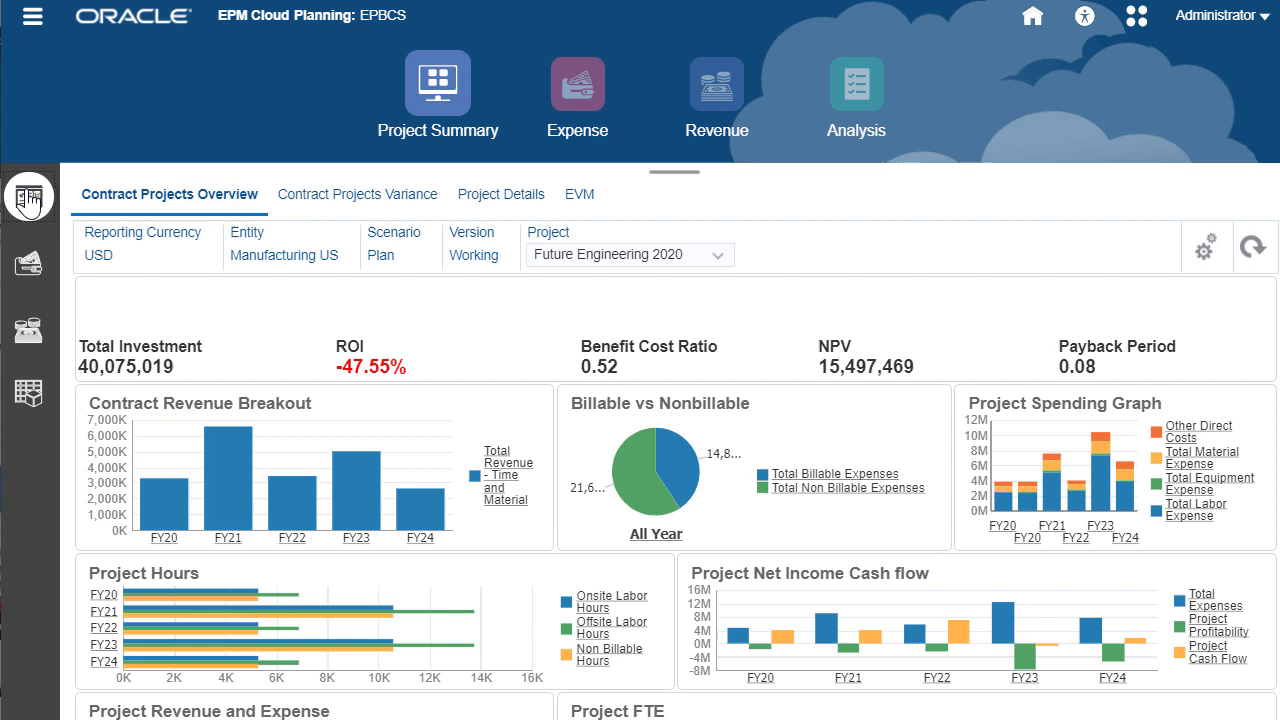
left_click(716, 98)
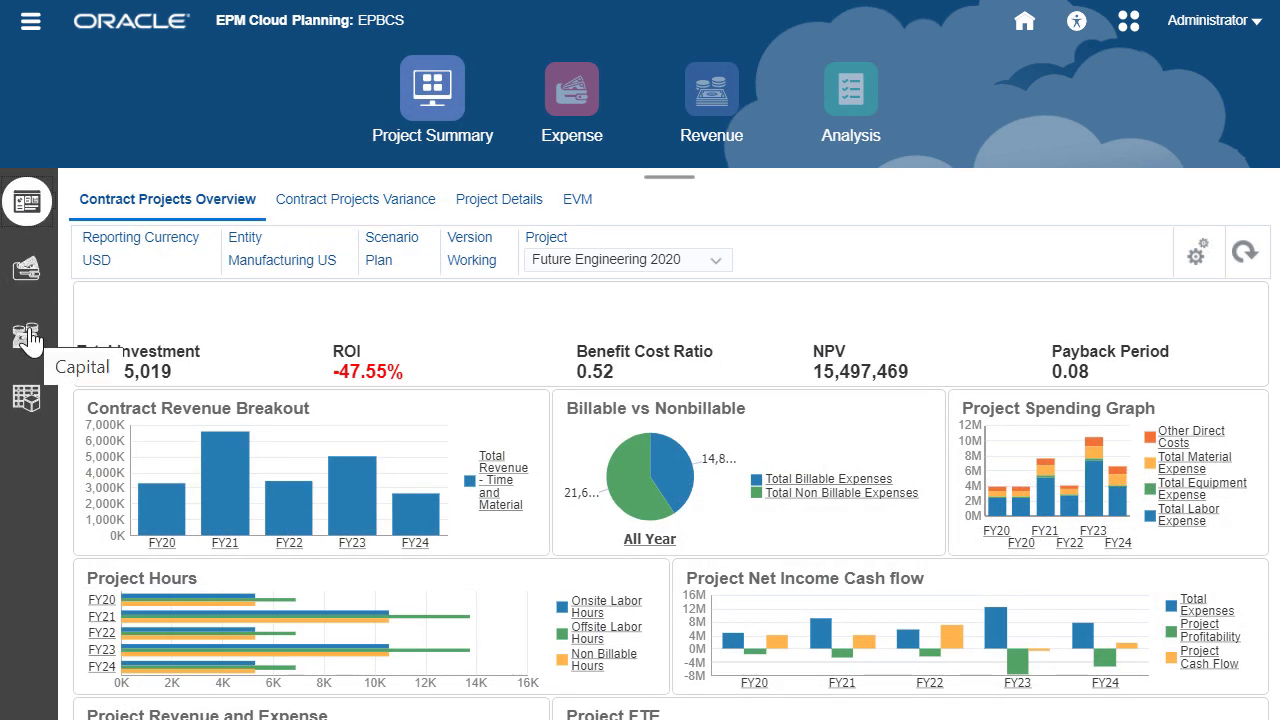
left_click(27, 333)
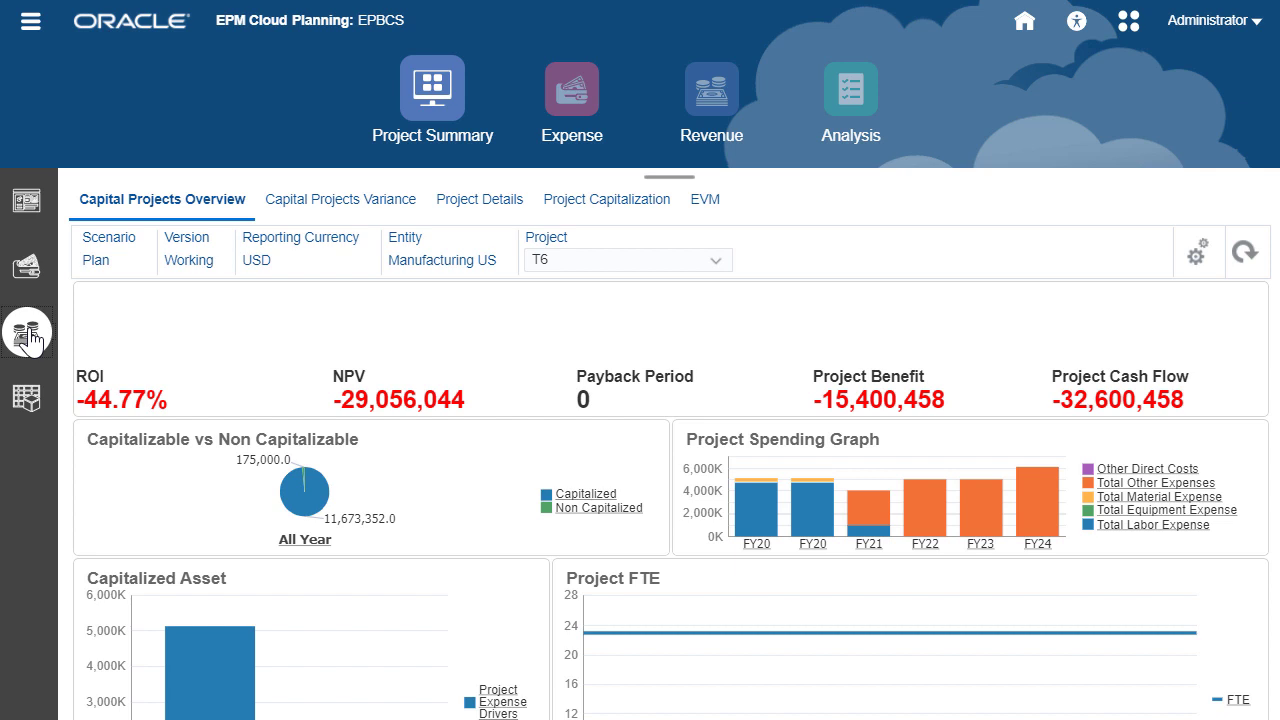
mouse_move(30, 340)
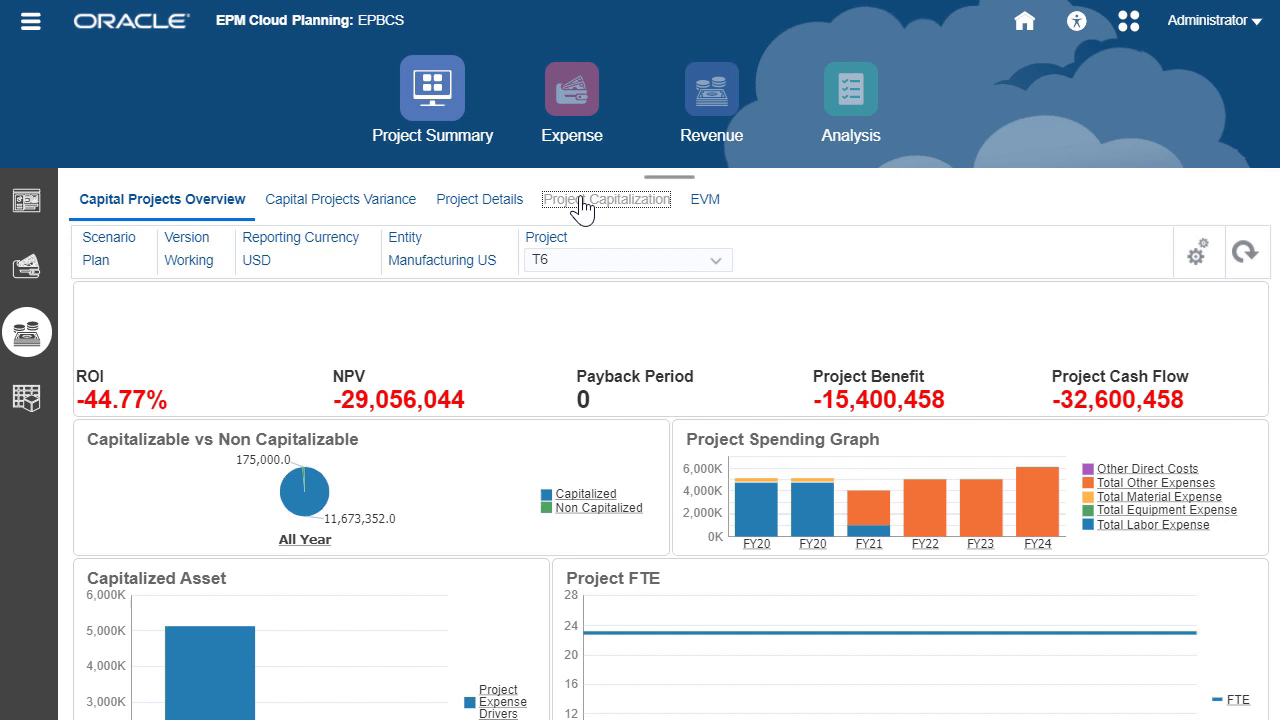
View Project Capitalization and scroll the Projects Enable Features list of project types and options.
left_click(607, 199)
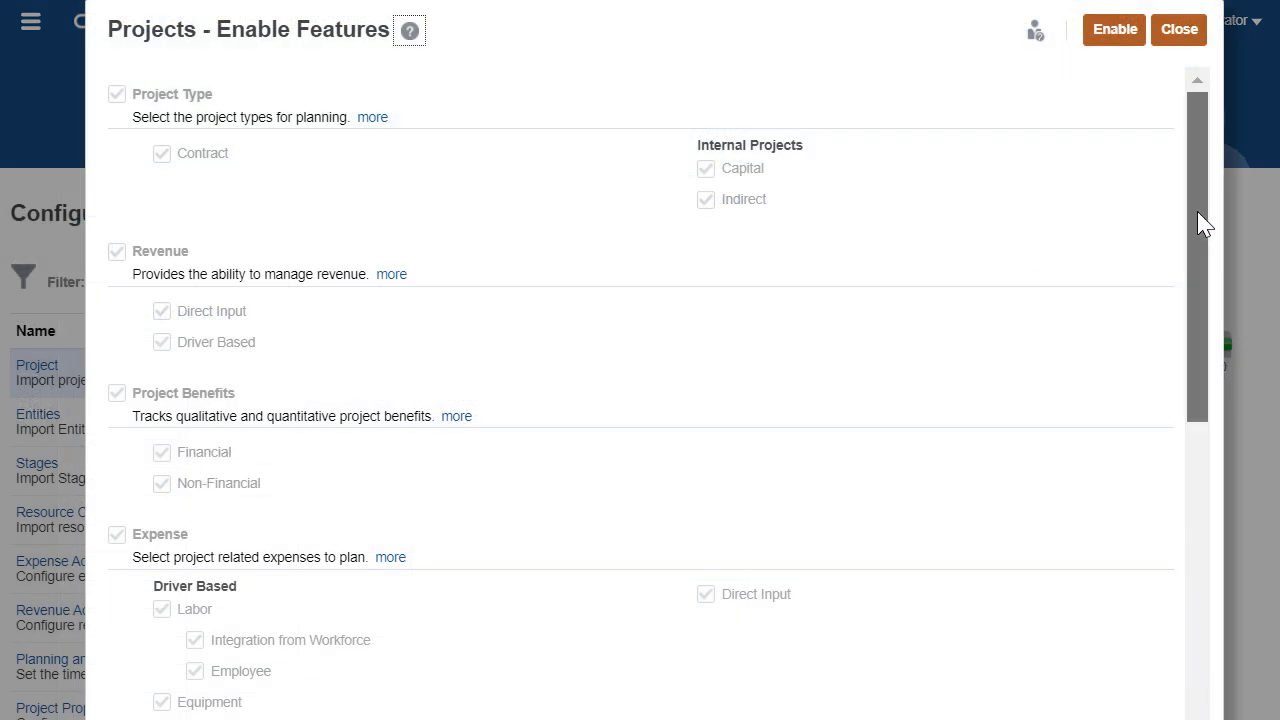
scroll("down", 3)
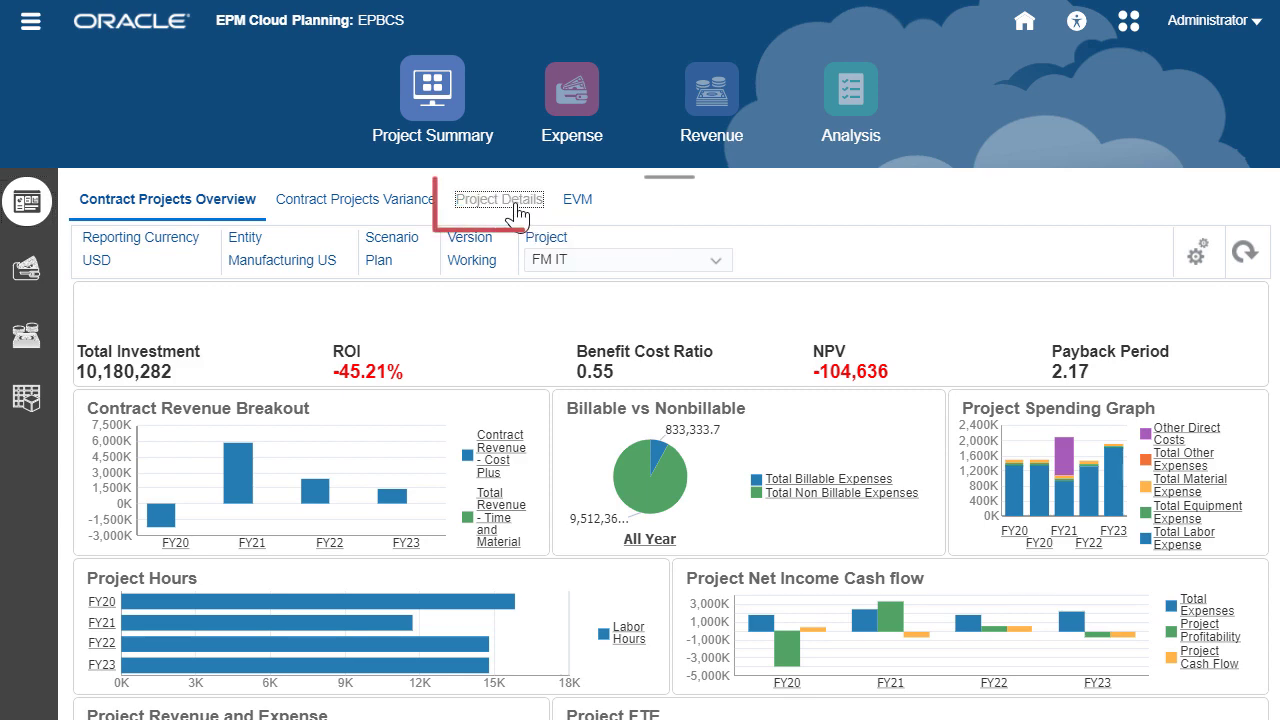
View the Project Details grid, then the labor Expense Assumptions grid in the Expense area.
left_click(499, 198)
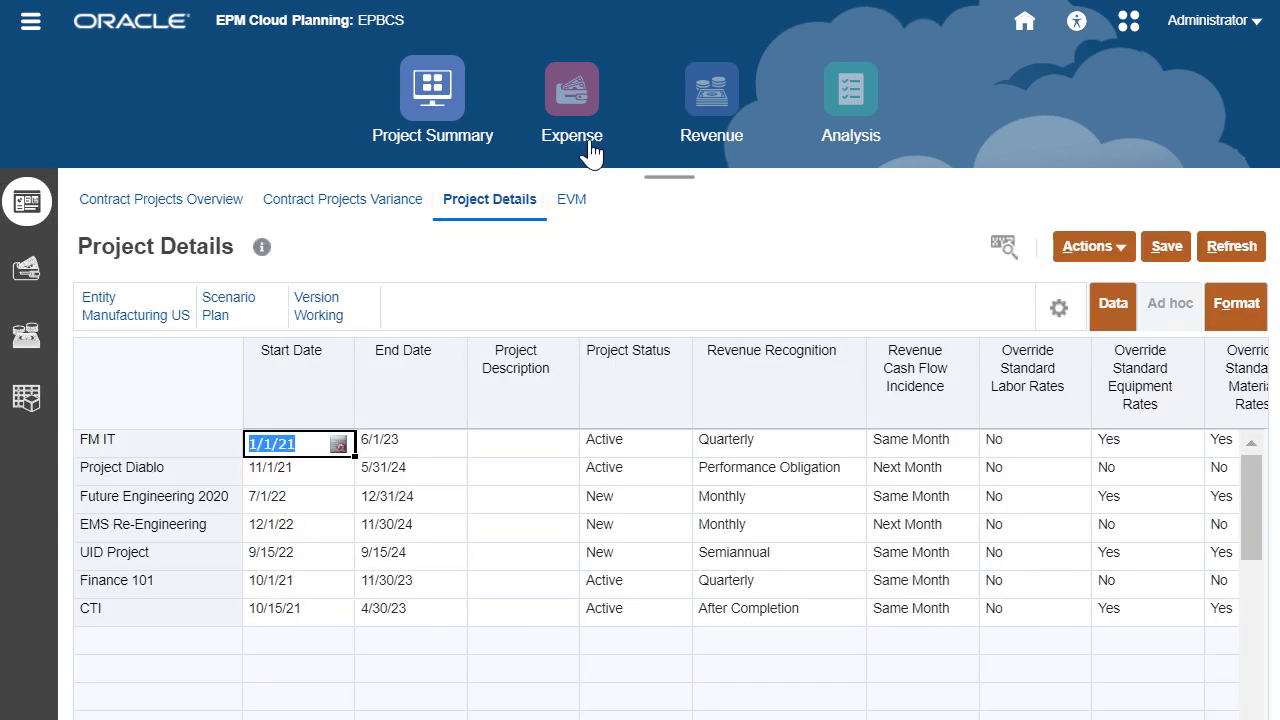
left_click(571, 90)
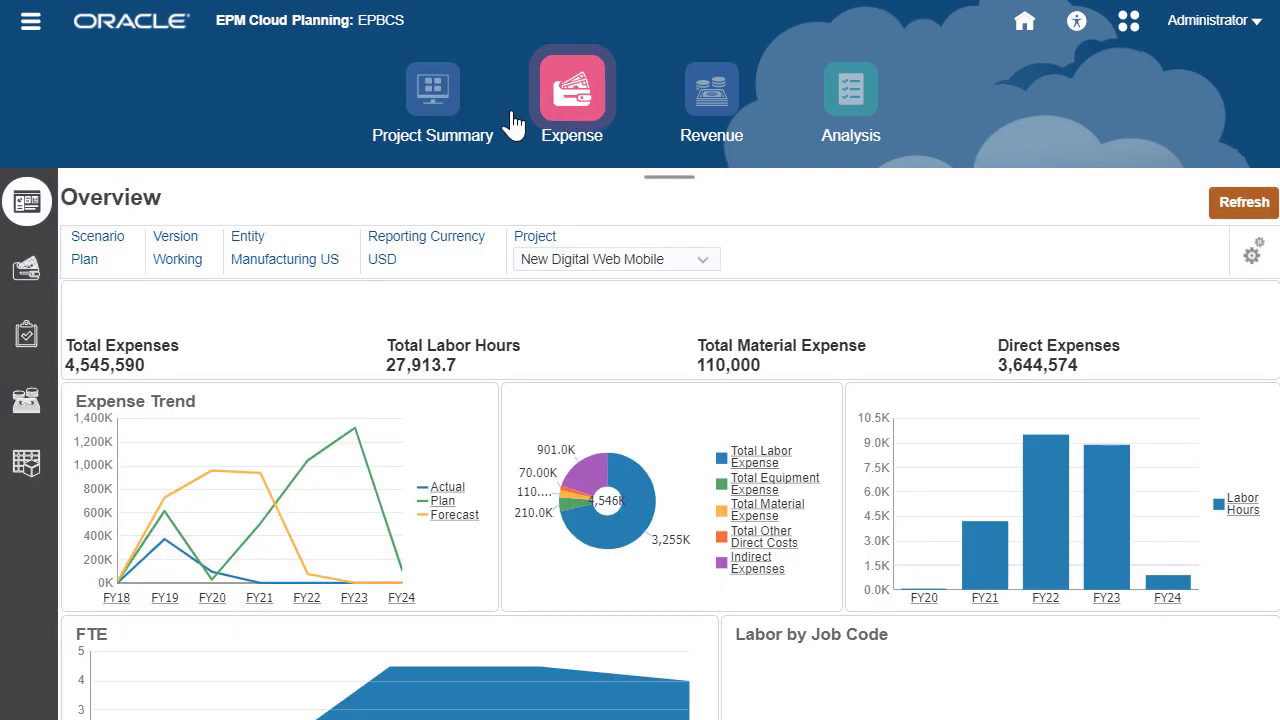
mouse_move(27, 273)
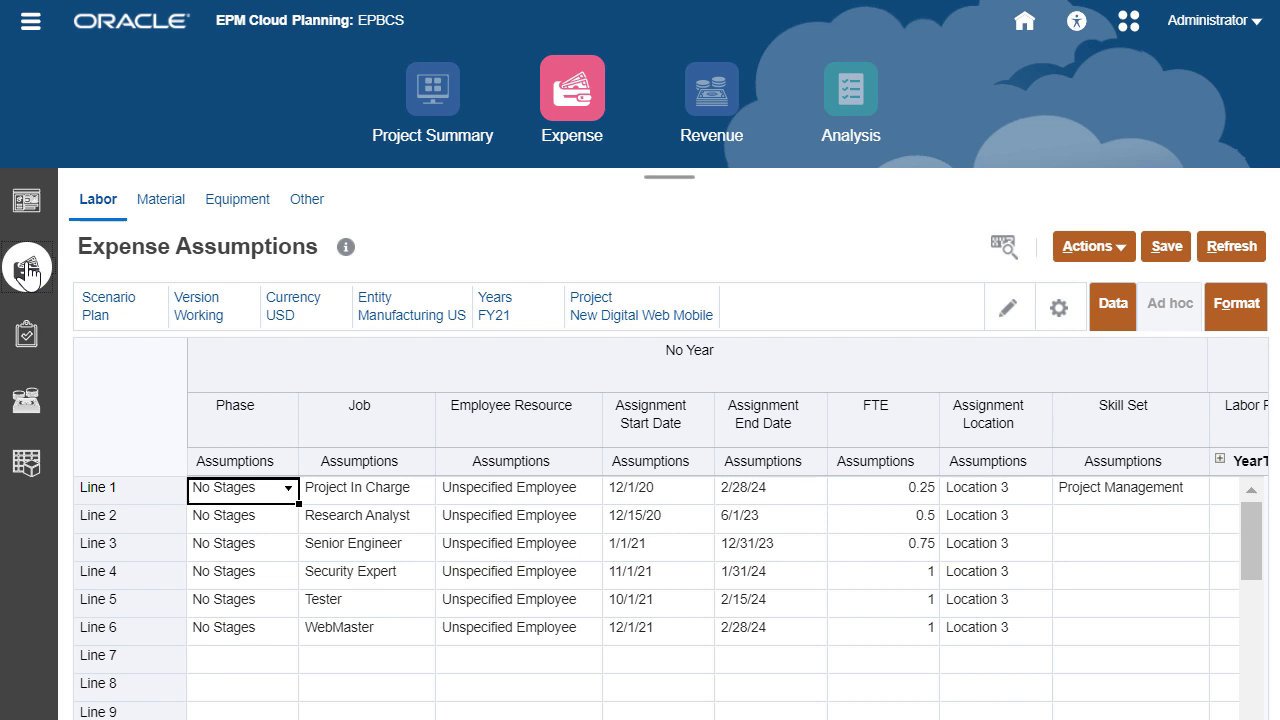
left_click(763, 413)
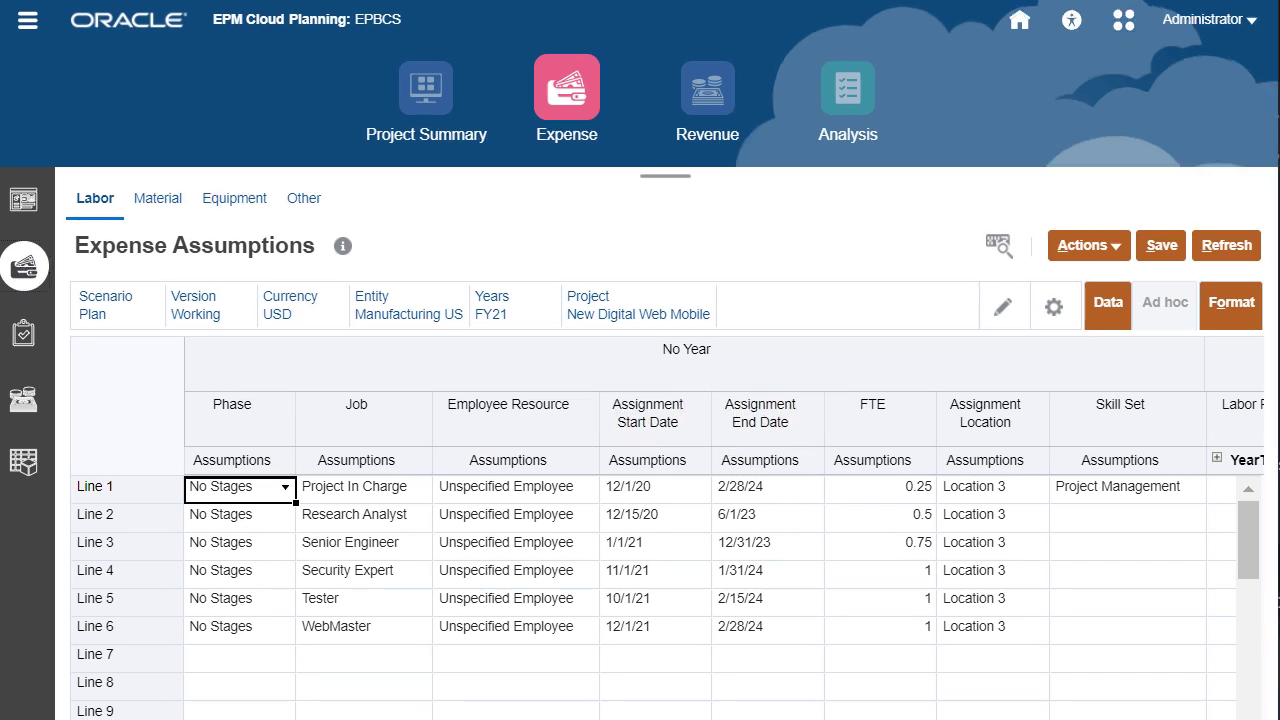
Scan across the assumptions grid and return to the Expense Overview for New Digital Web Mobile.
scroll("right", 3)
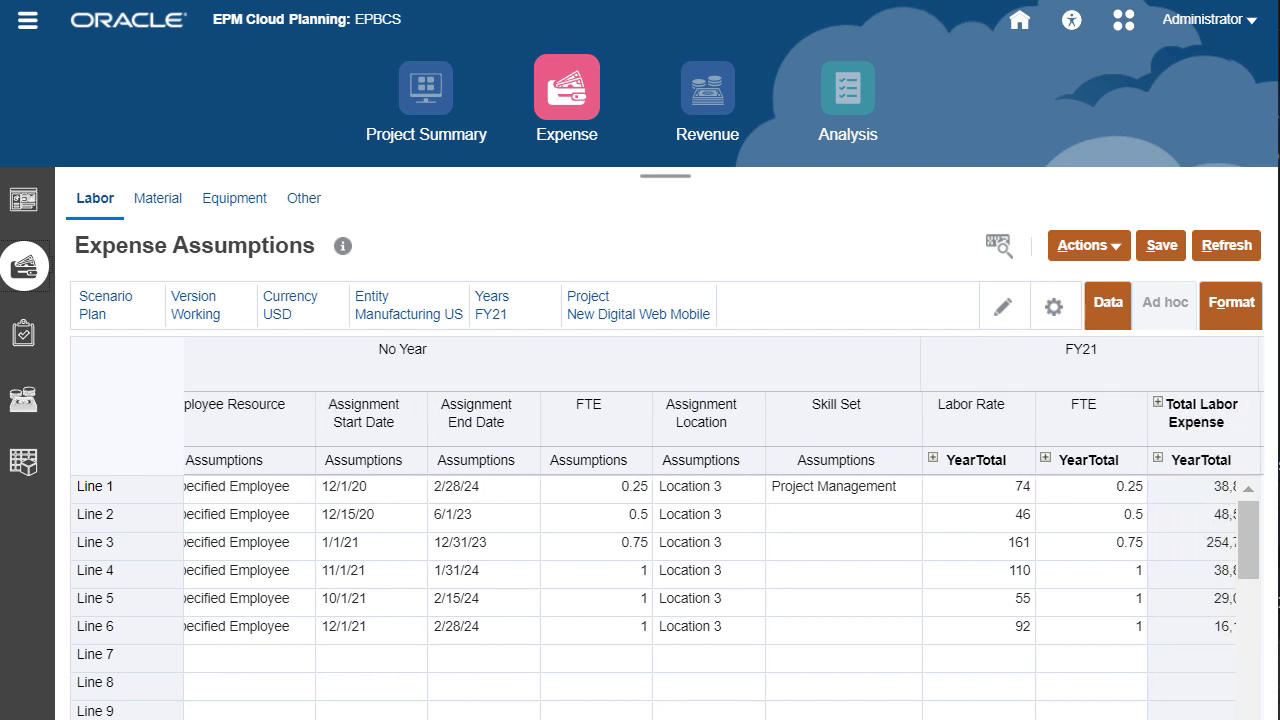
left_click(972, 404)
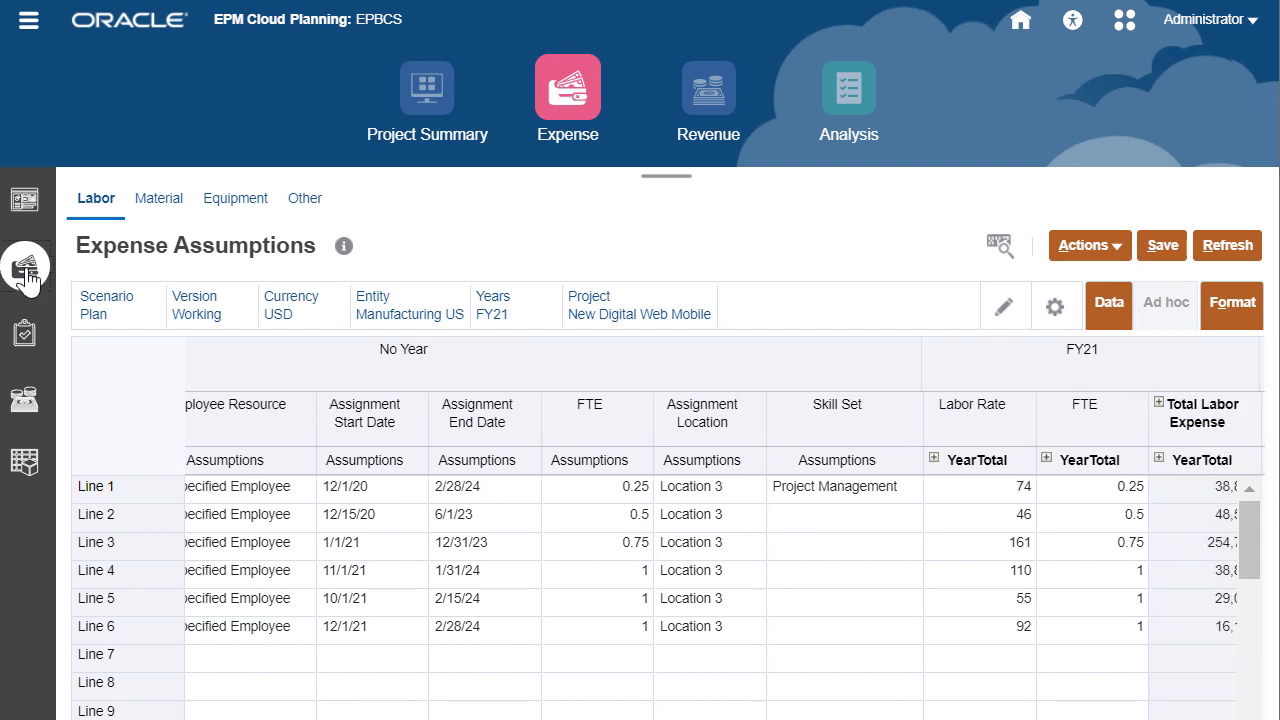
left_click(26, 200)
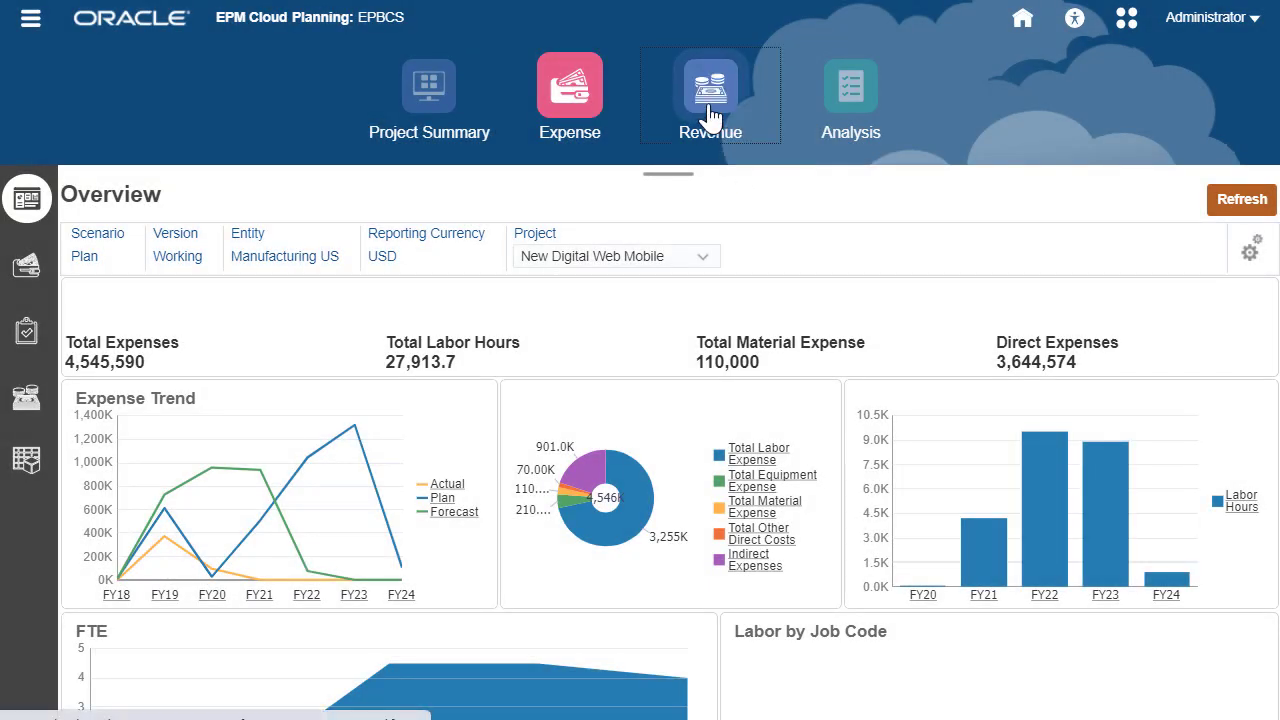
View the Revenue Recognition What If for Project Diablo, then the Expense Direct Entry grid.
left_click(710, 90)
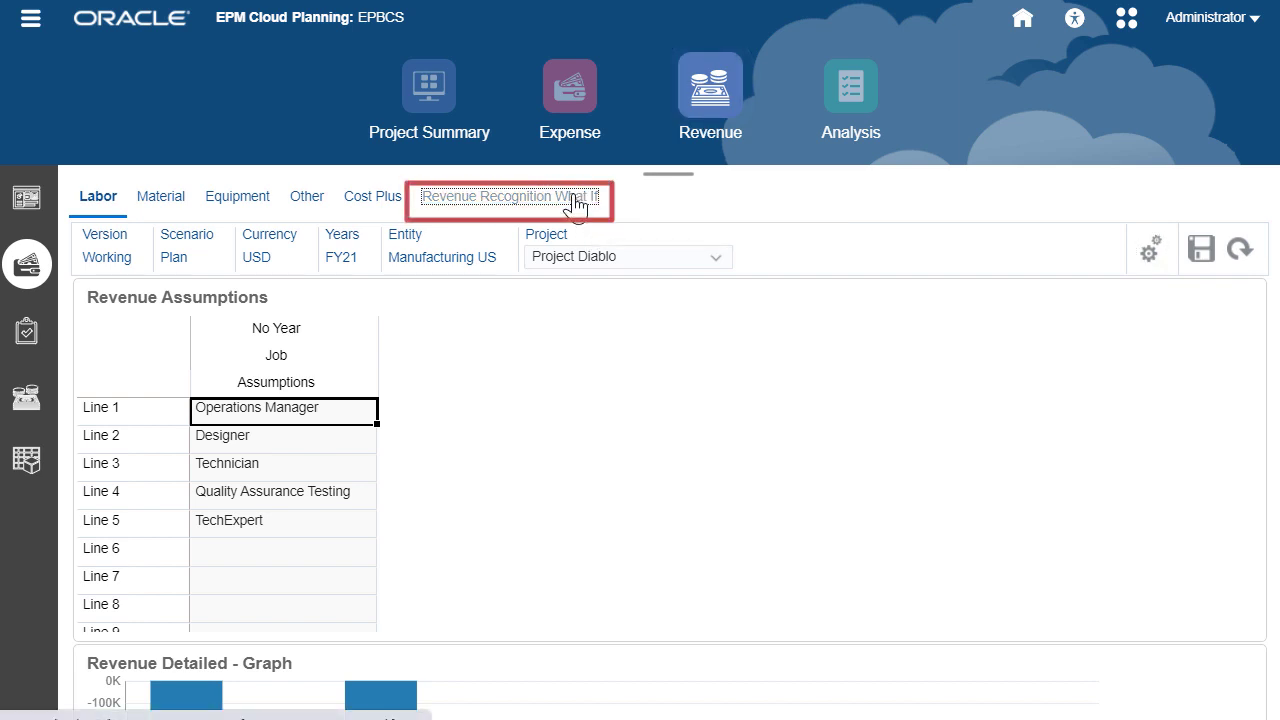
left_click(510, 196)
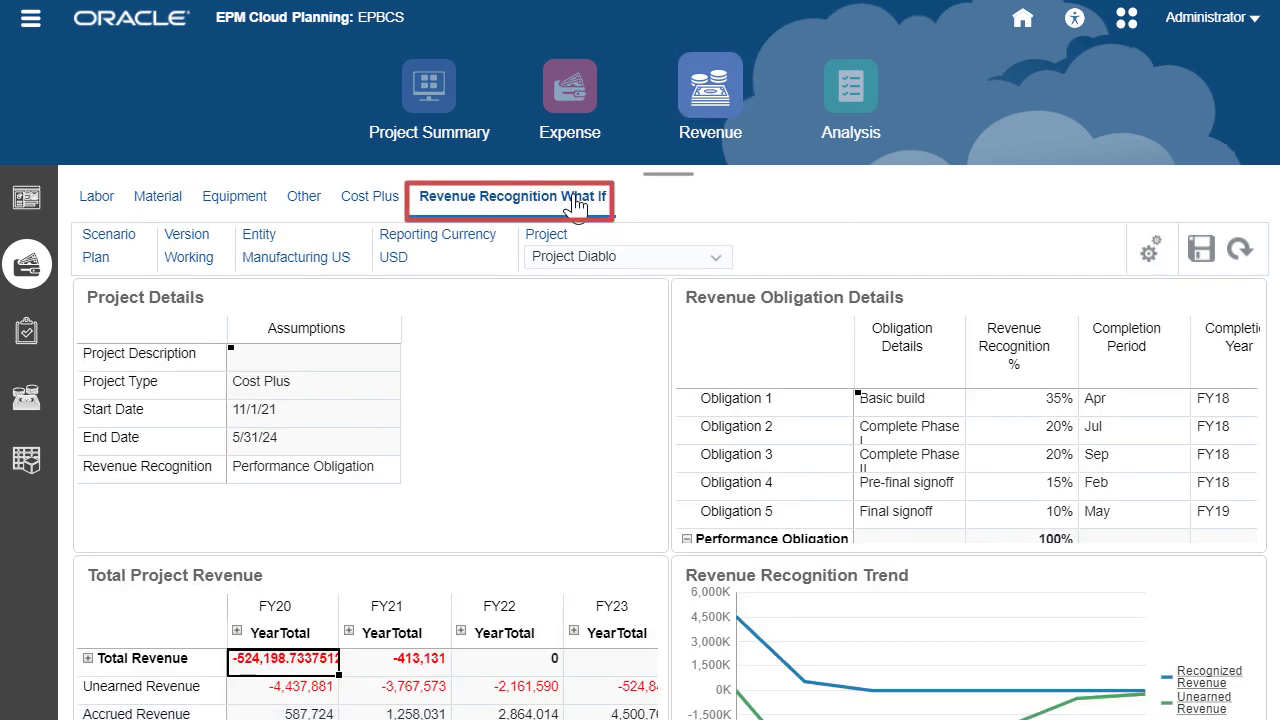
left_click(510, 196)
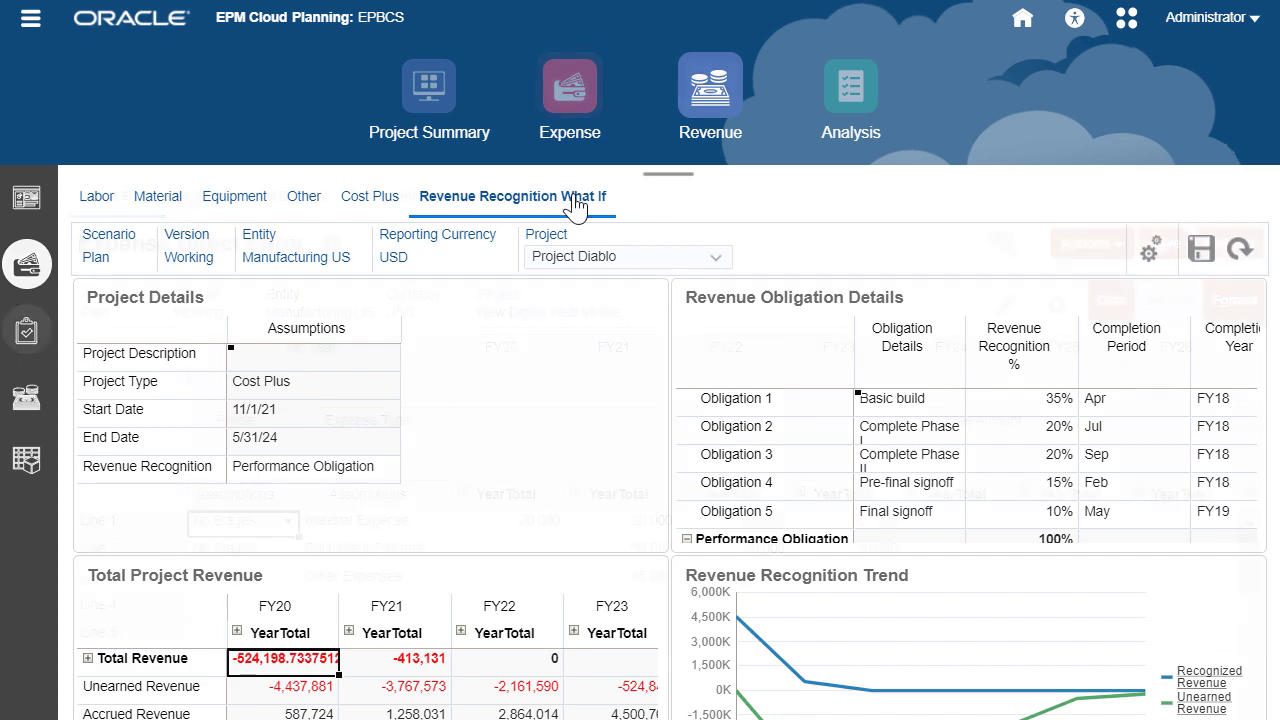
left_click(569, 85)
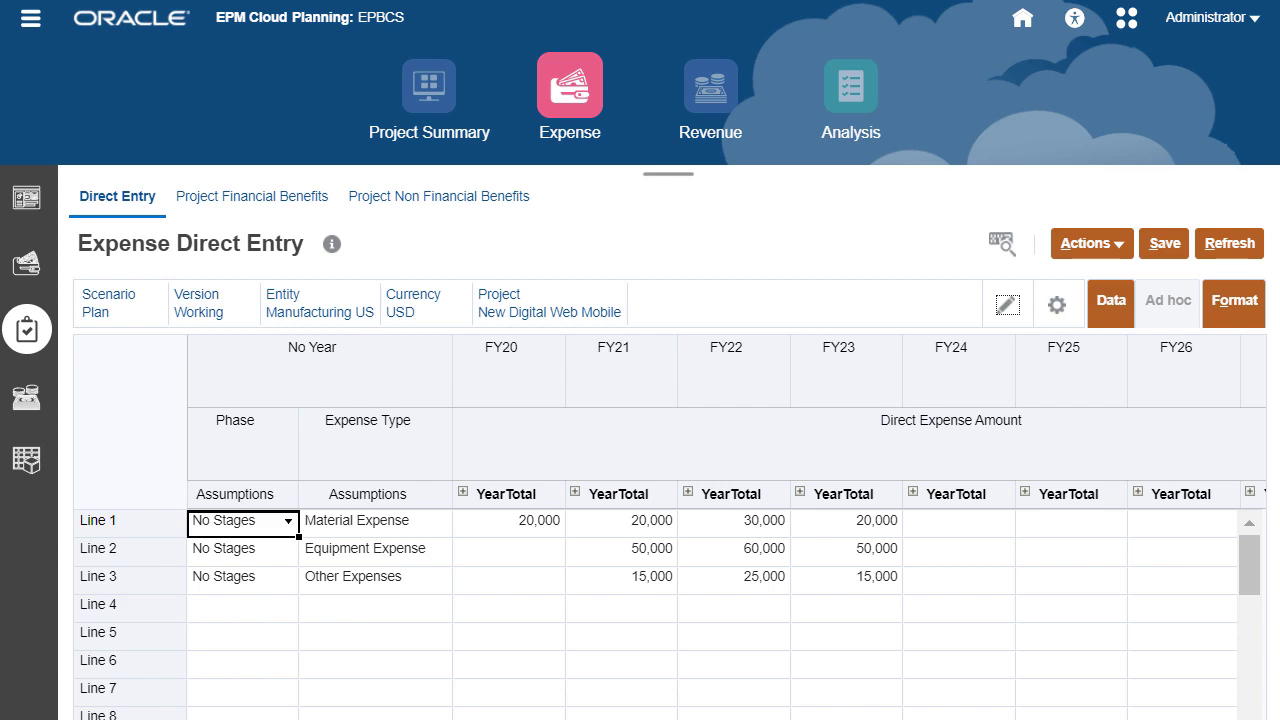
Pass through Contract Projects and Revenue overviews for Project Diablo to the Analysis Overview dashboard.
left_click(428, 85)
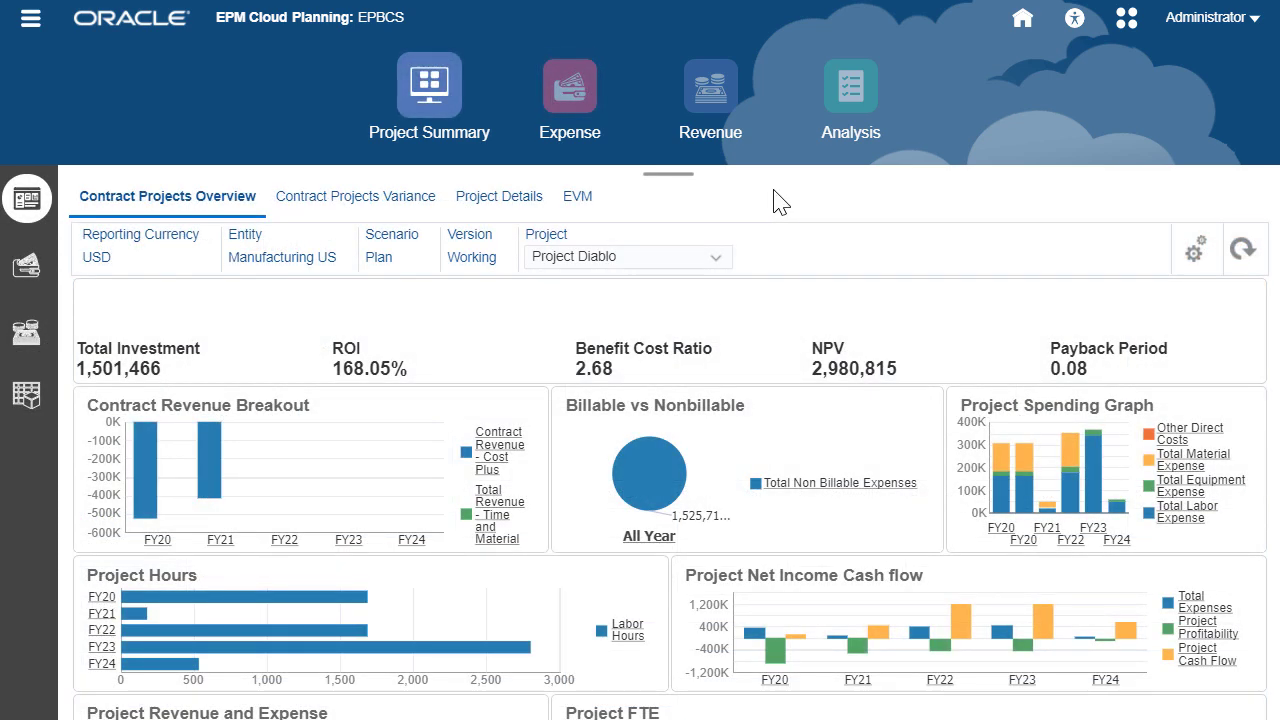
left_click(710, 85)
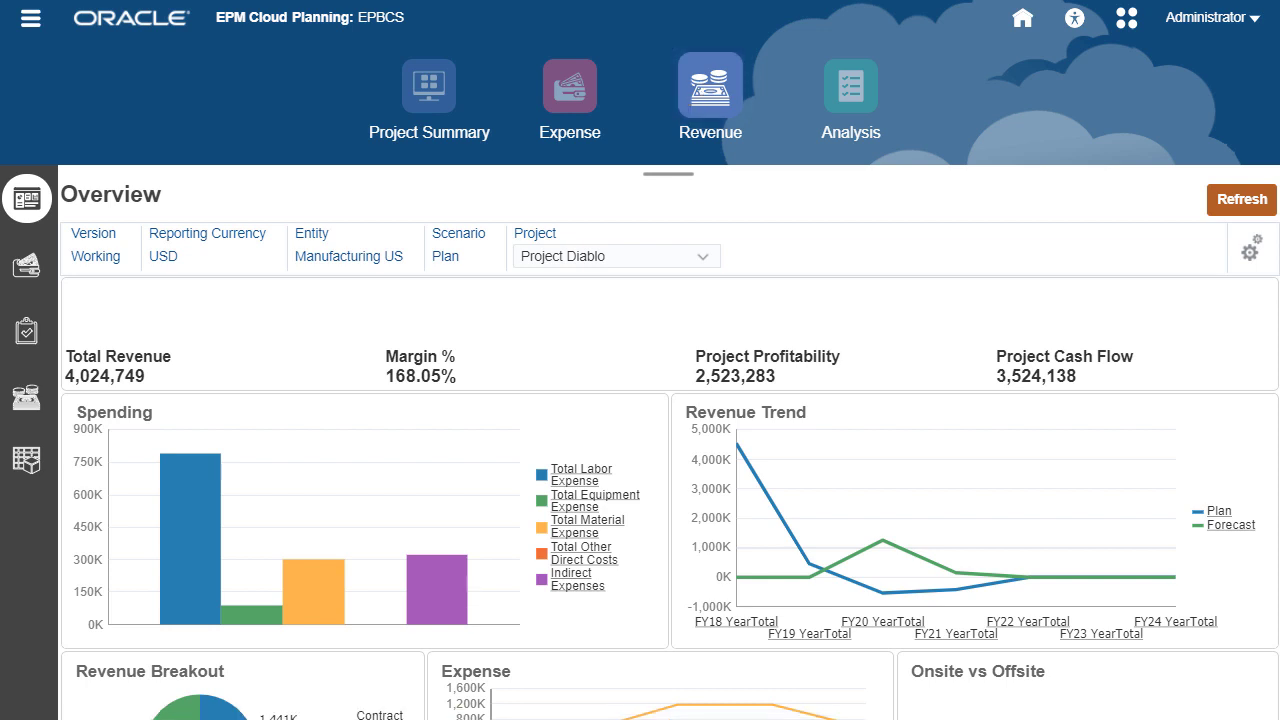
scroll("down", 3)
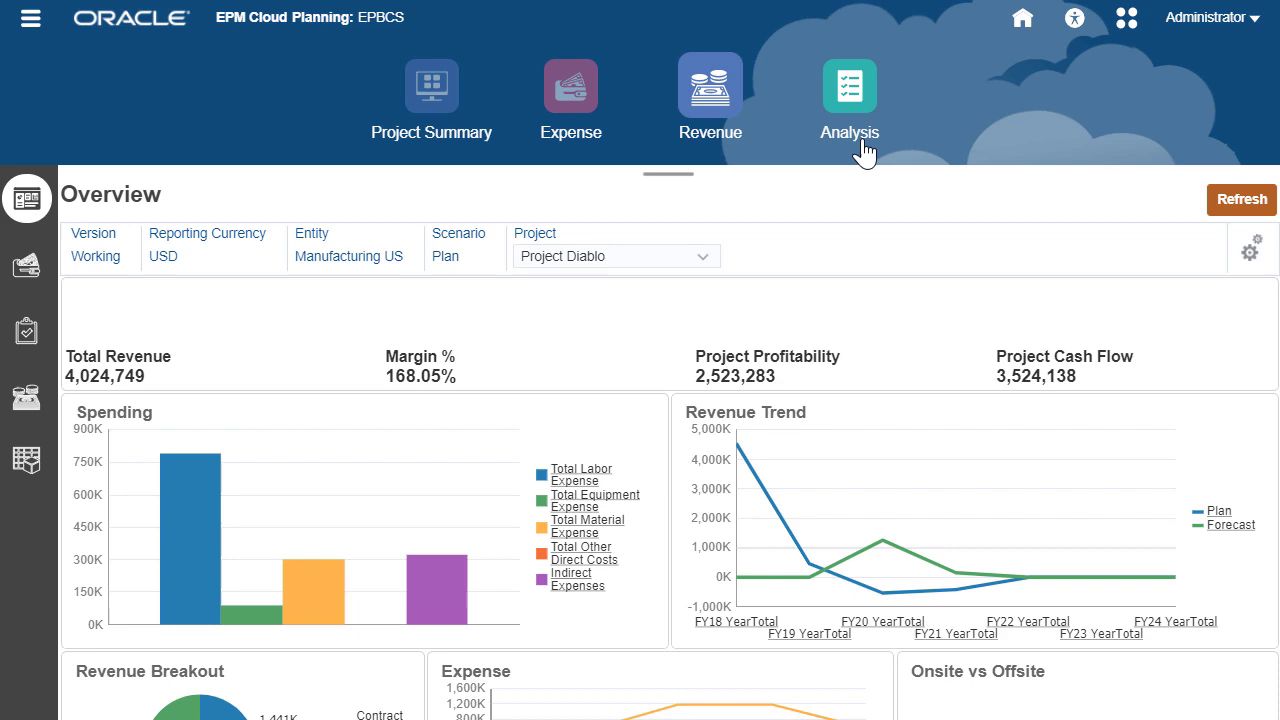
left_click(849, 85)
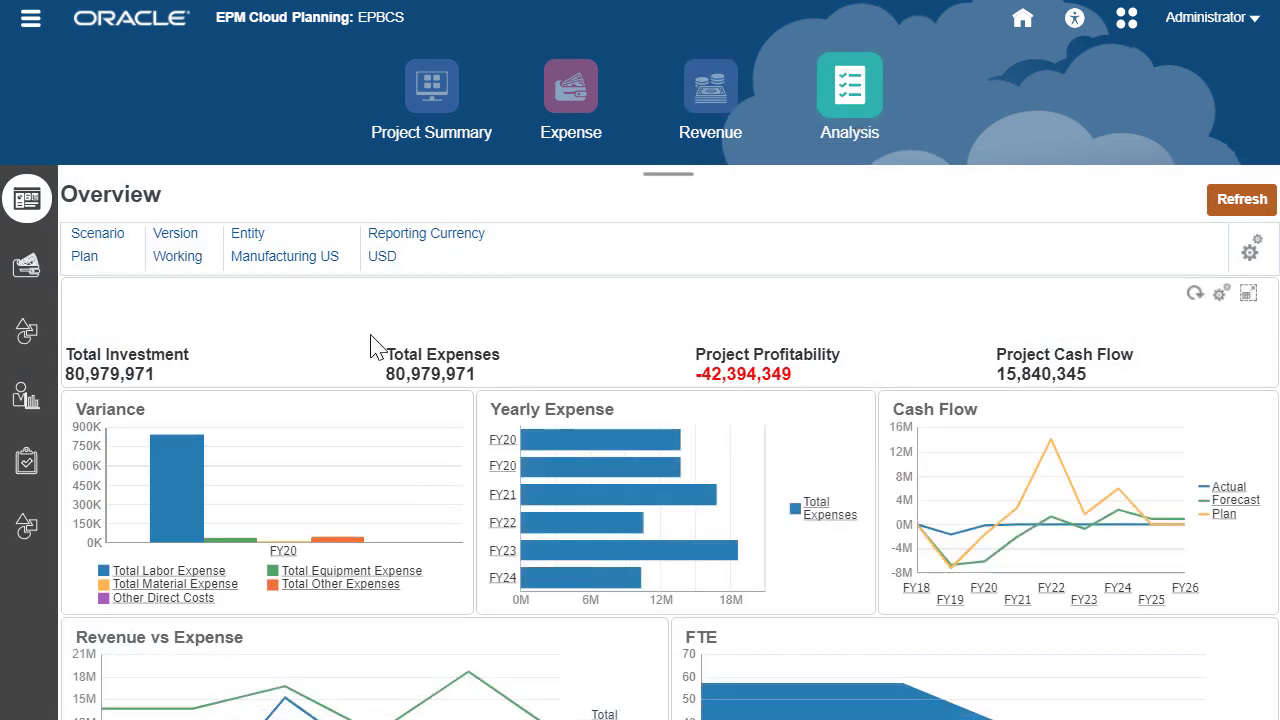
View Transformation program KPIs, the Contract Projects Overview for Project Diablo, then Configure: Projects.
left_click(27, 461)
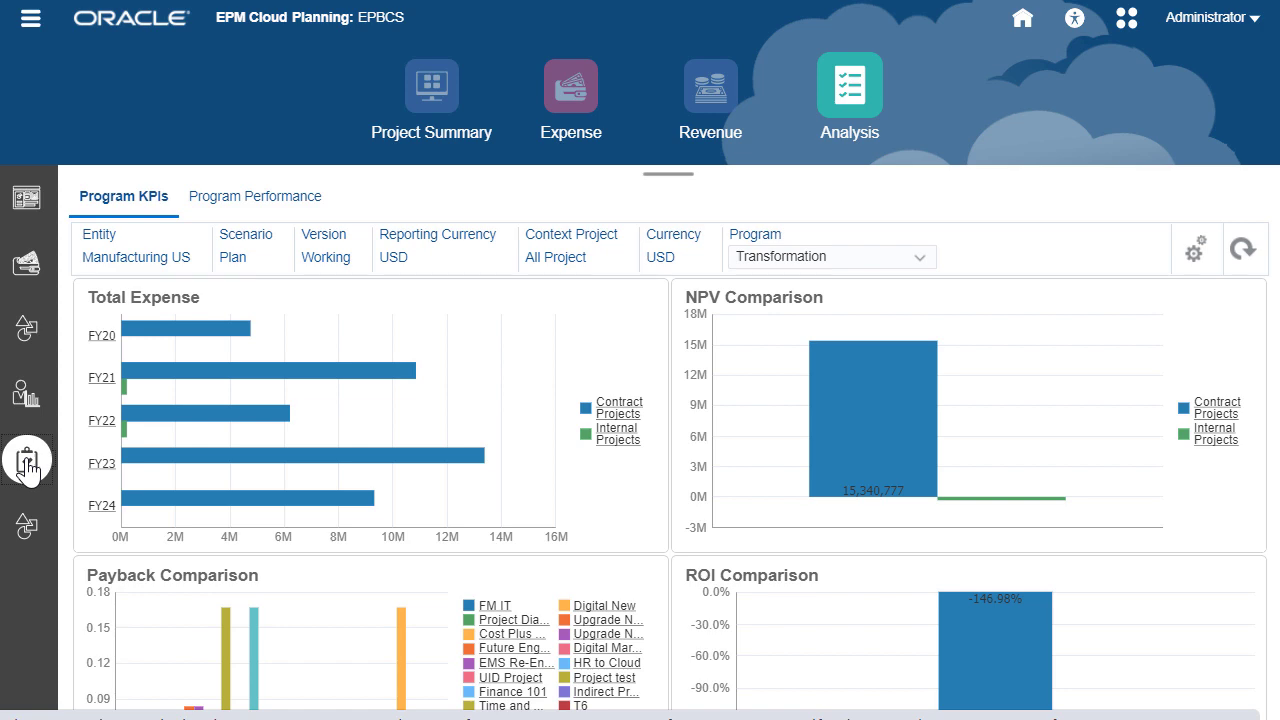
left_click(431, 84)
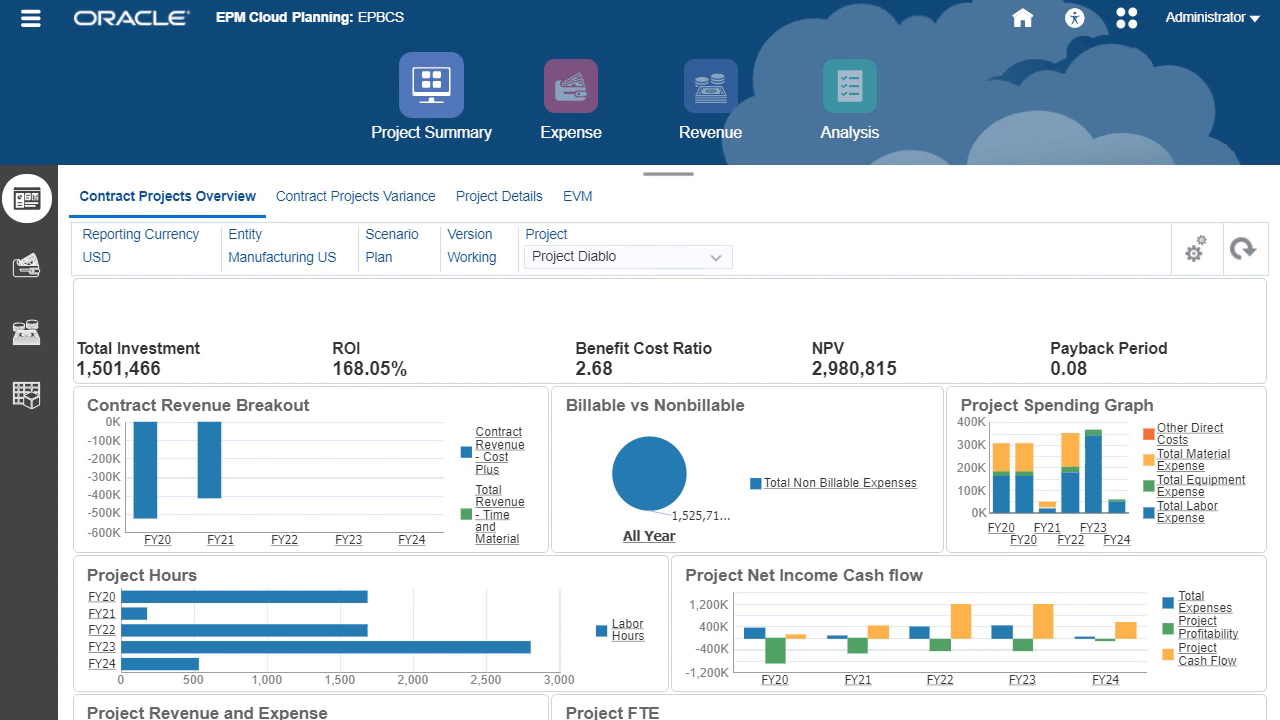
scroll("down", 3)
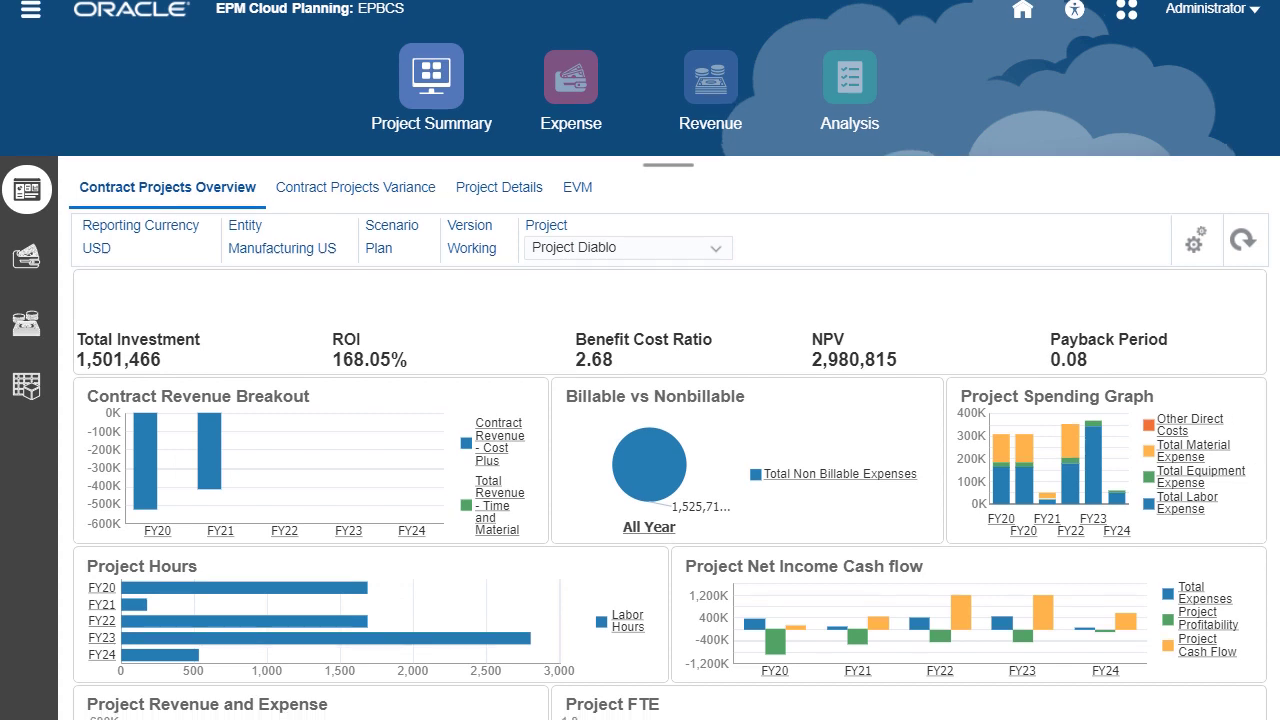
scroll("down", 3)
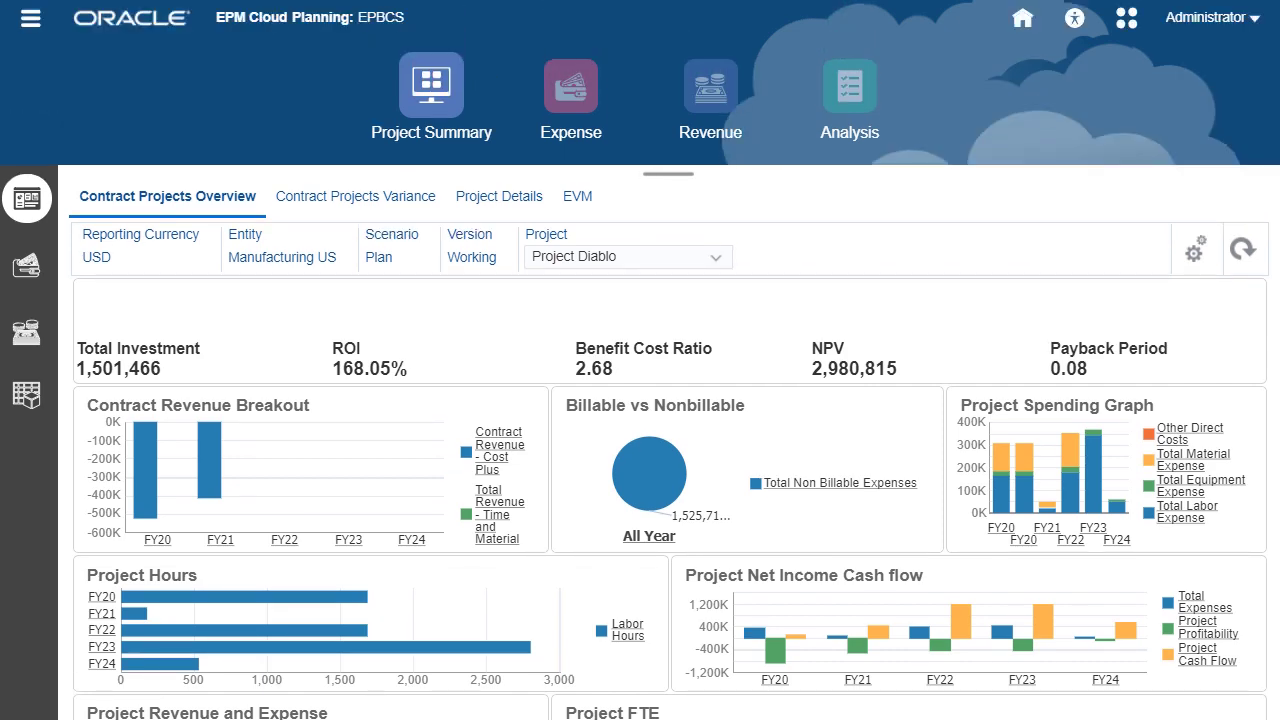
left_click(988, 85)
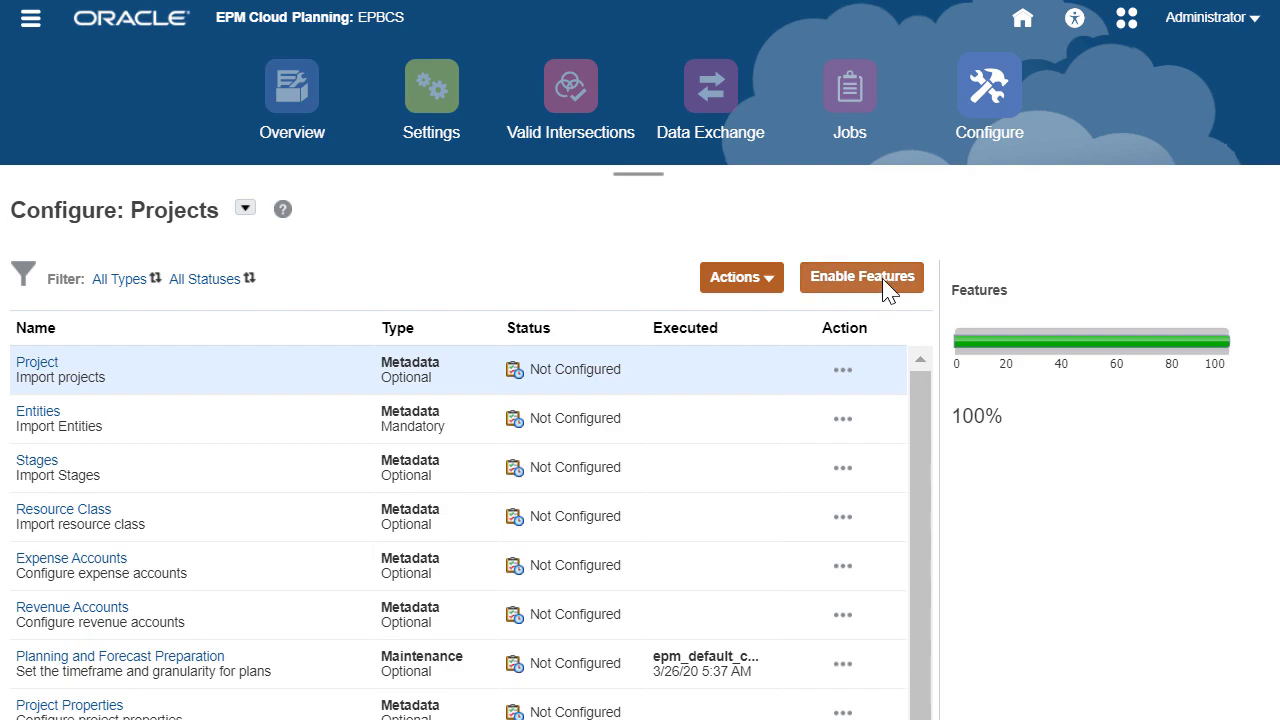
Review Configure: Projects tasks and Enable Features, returning to the Analysis Overview dashboard.
left_click(861, 277)
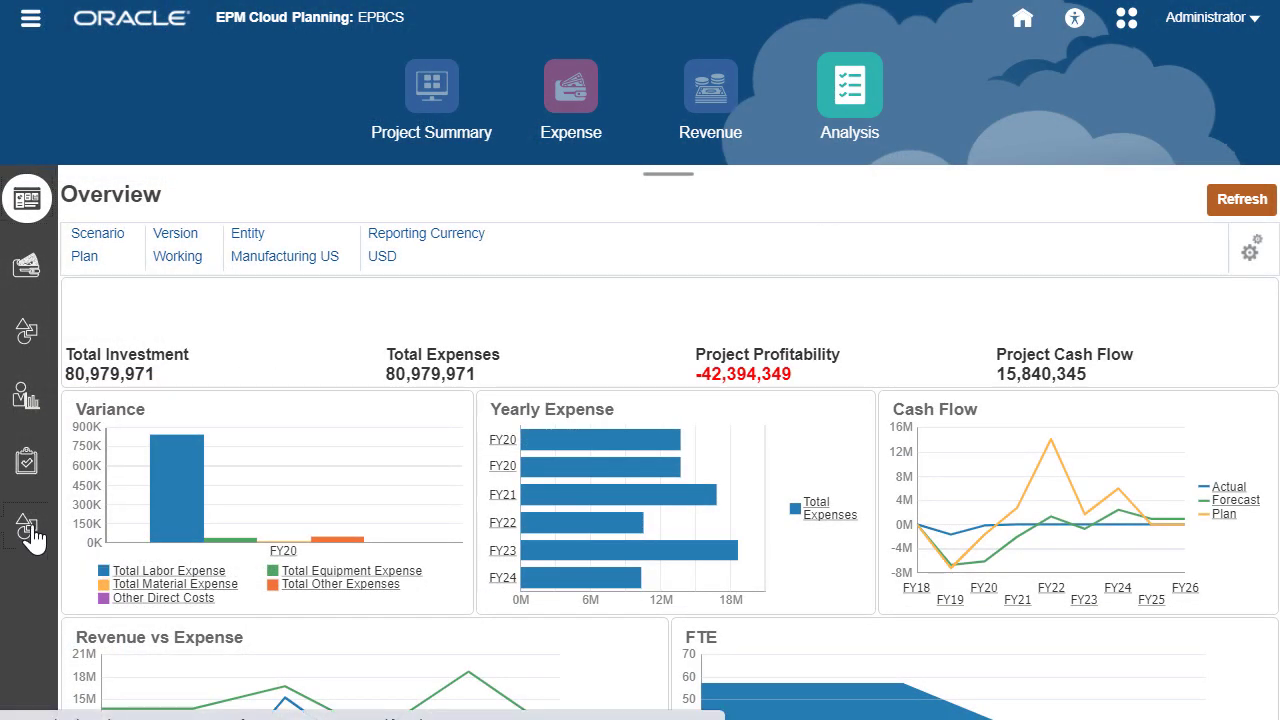
List the Analysis forms from Direct Expenses down to Total Project Cash Flow Rolling Forecast.
left_click(27, 525)
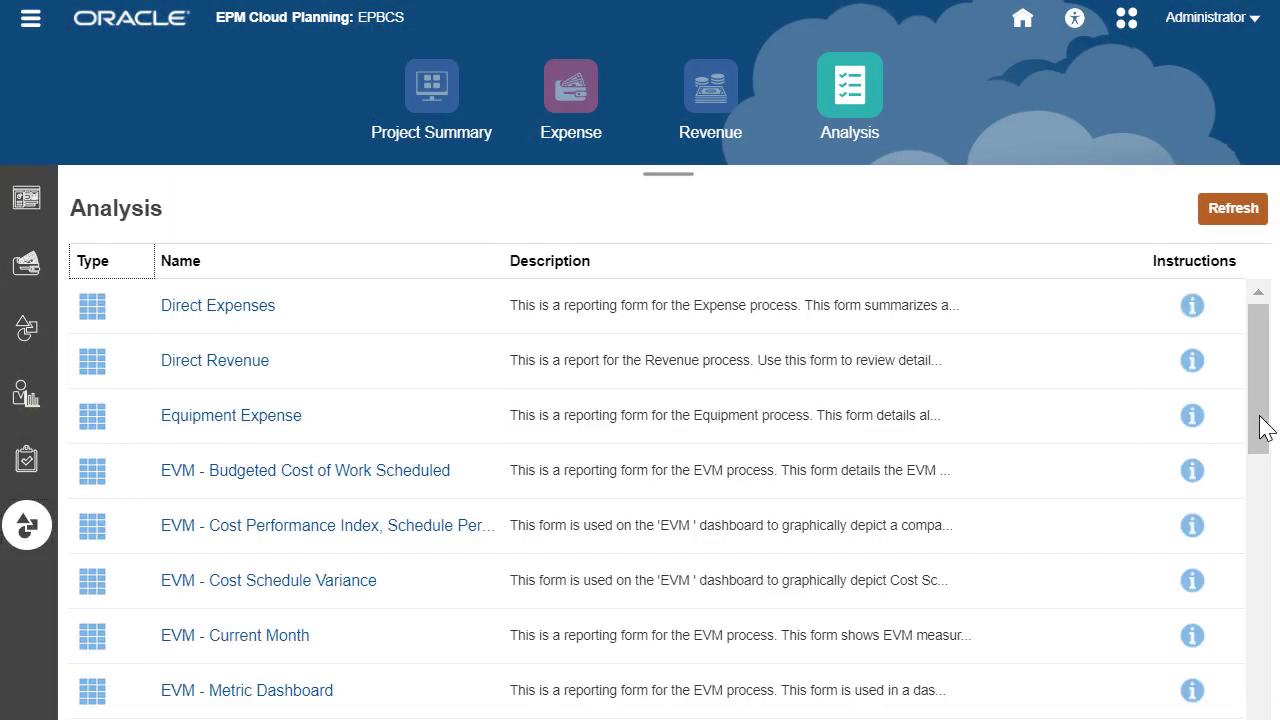
scroll("down", 3)
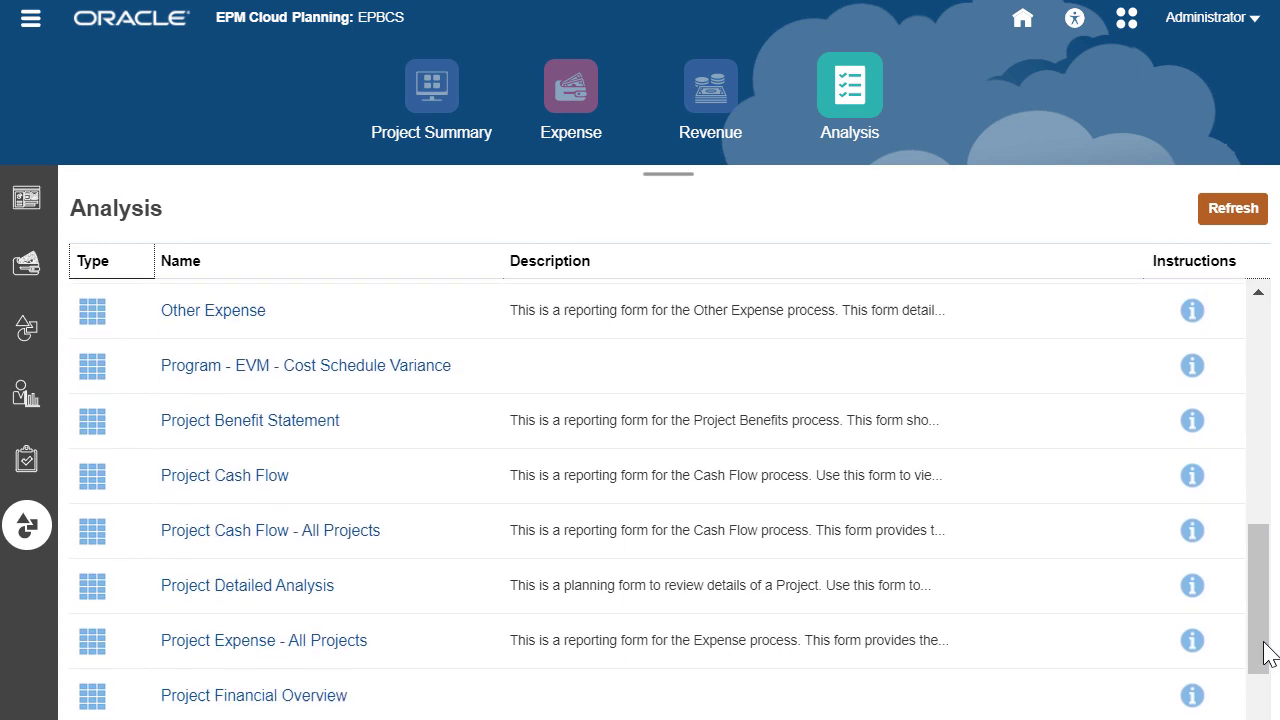
scroll("down", 3)
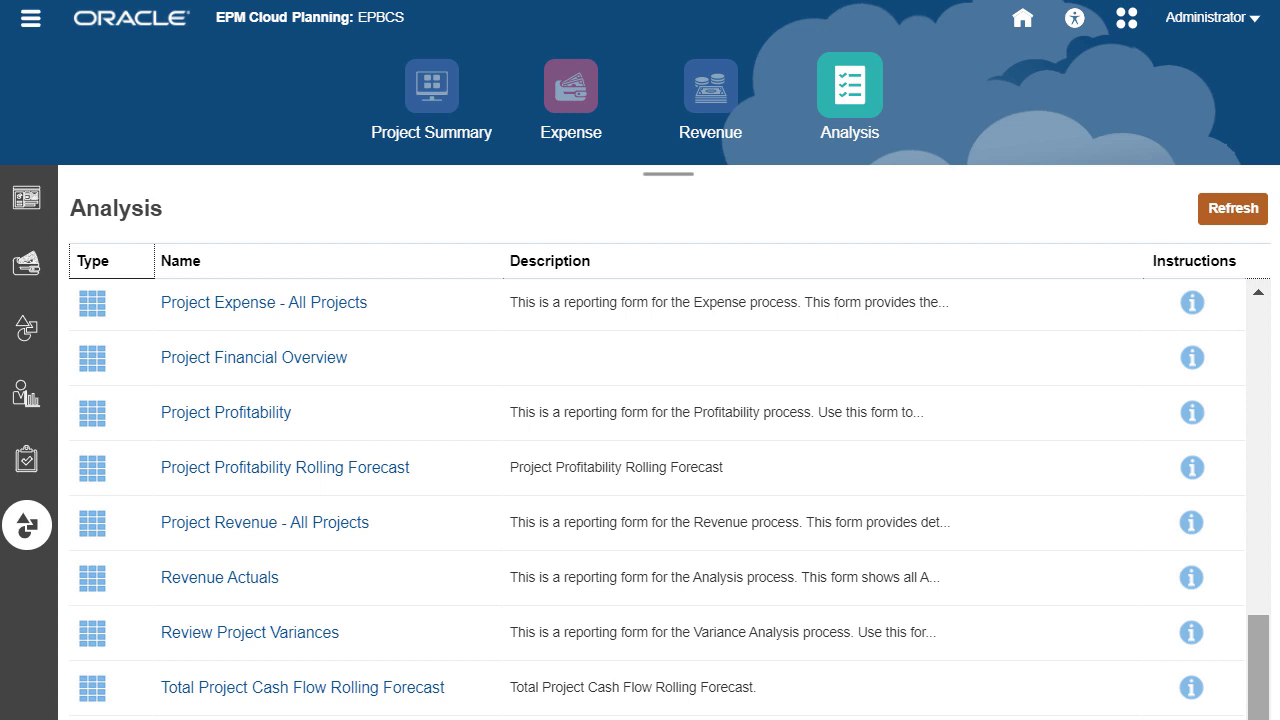